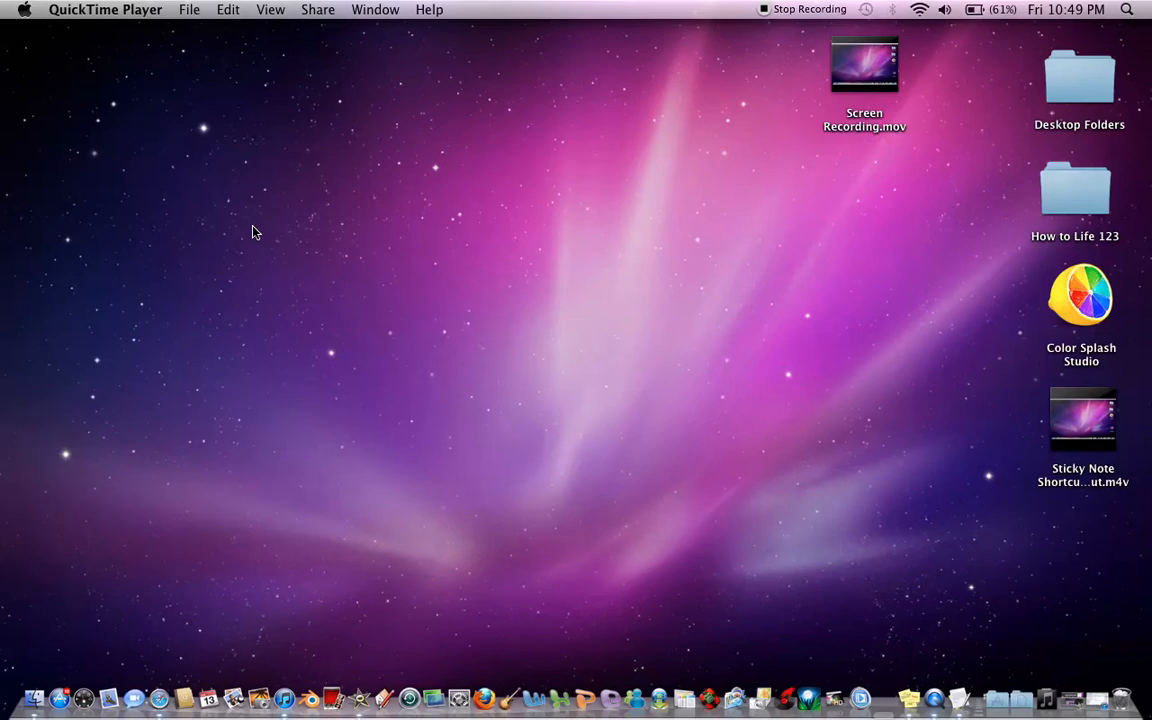
{"action": "mouse_move", "coordinate": [364, 402]}
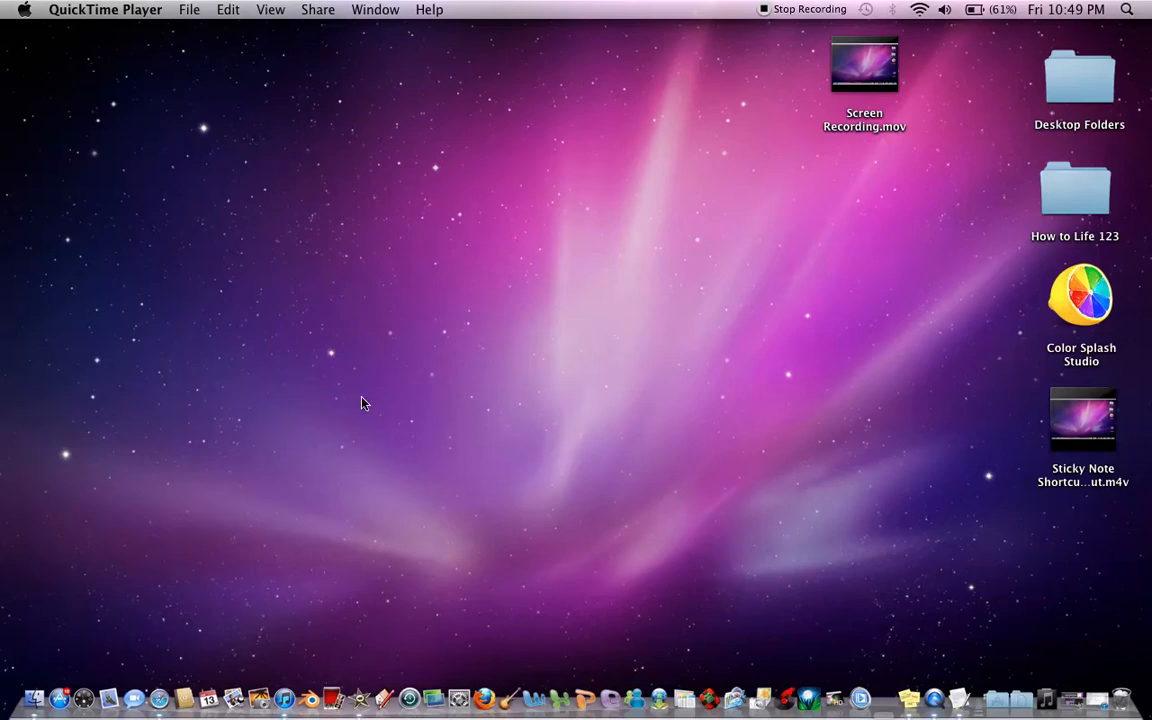
{"action": "mouse_move", "coordinate": [460, 696]}
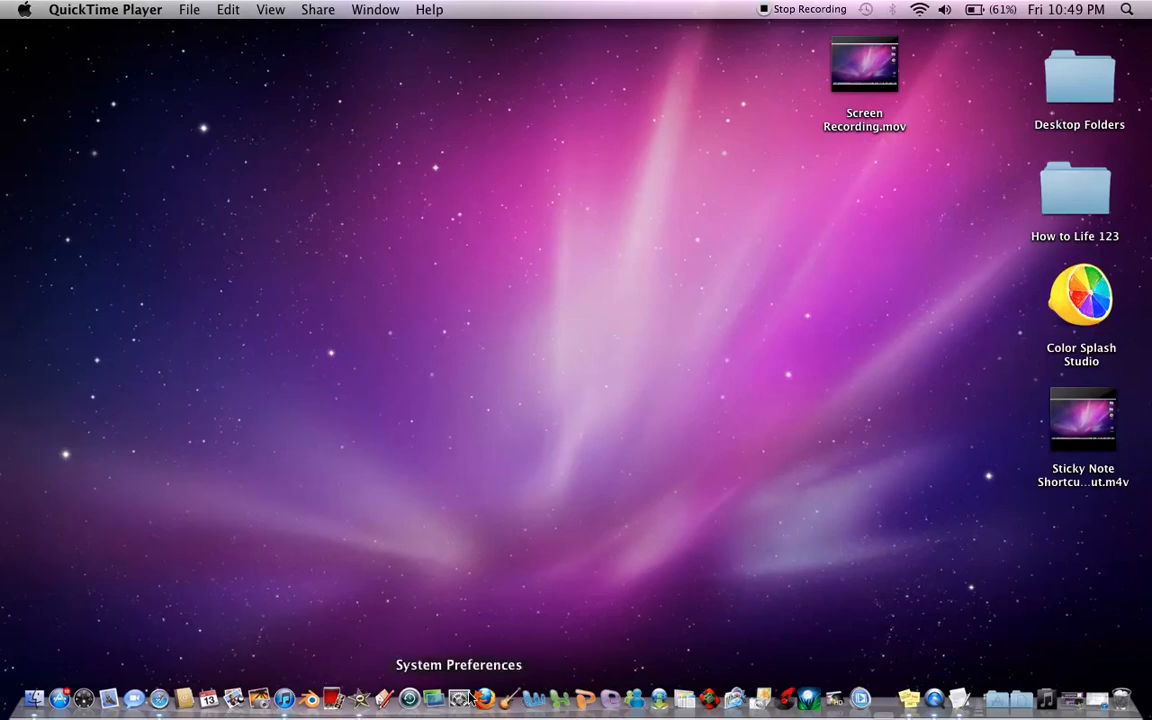
{"action": "mouse_move", "coordinate": [476, 356]}
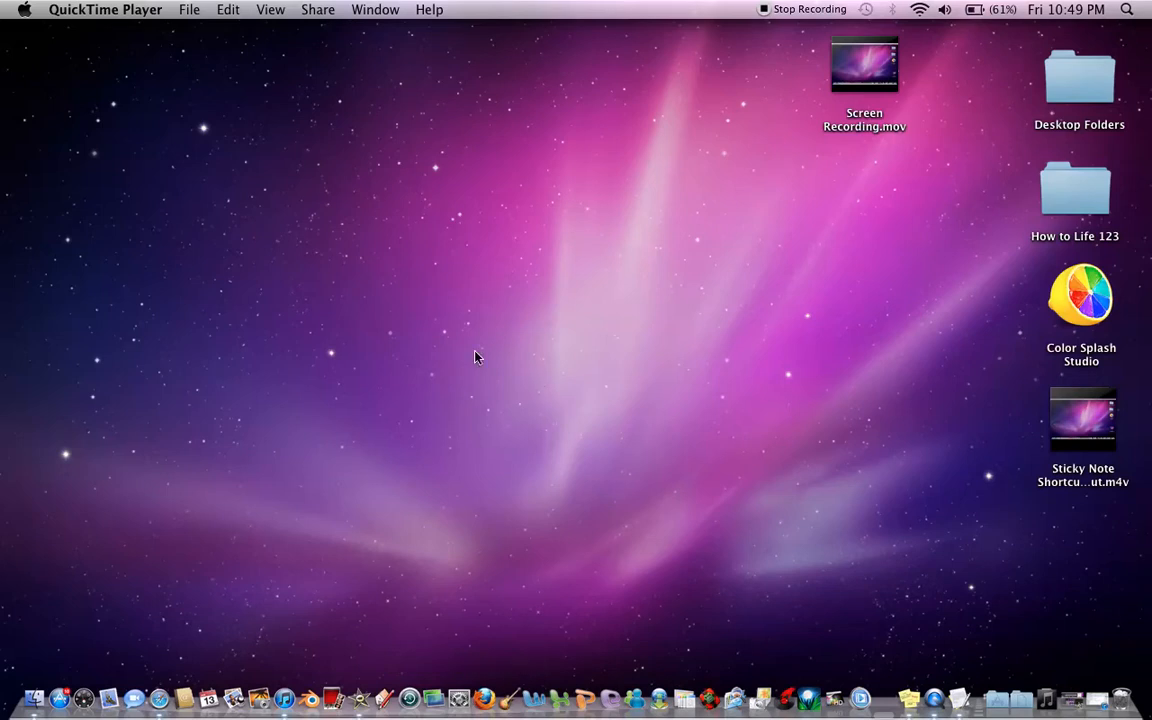
{"action": "mouse_move", "coordinate": [380, 388]}
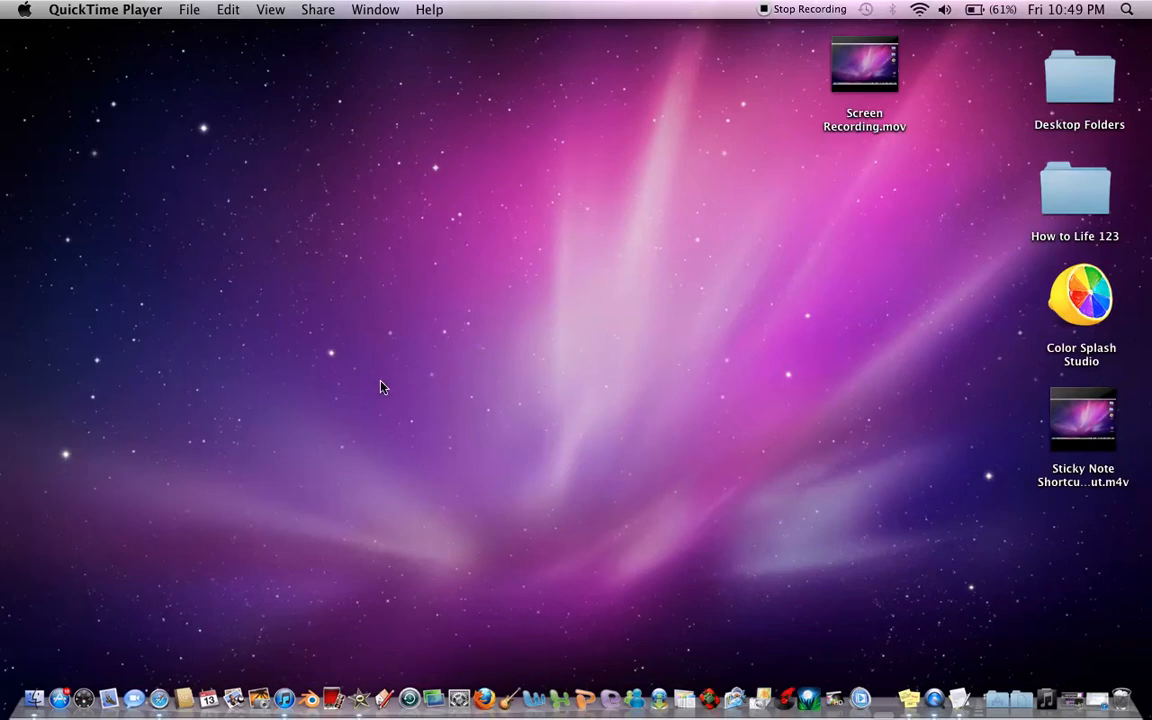
{"action": "mouse_move", "coordinate": [484, 472]}
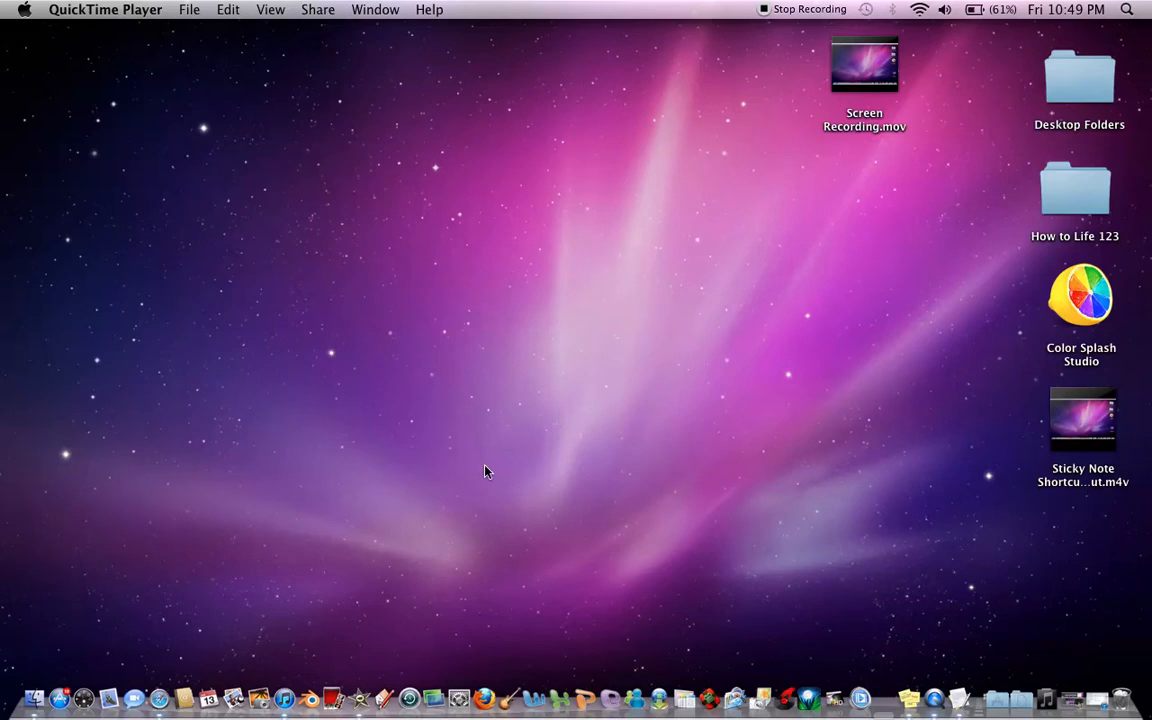
{"action": "mouse_move", "coordinate": [484, 422]}
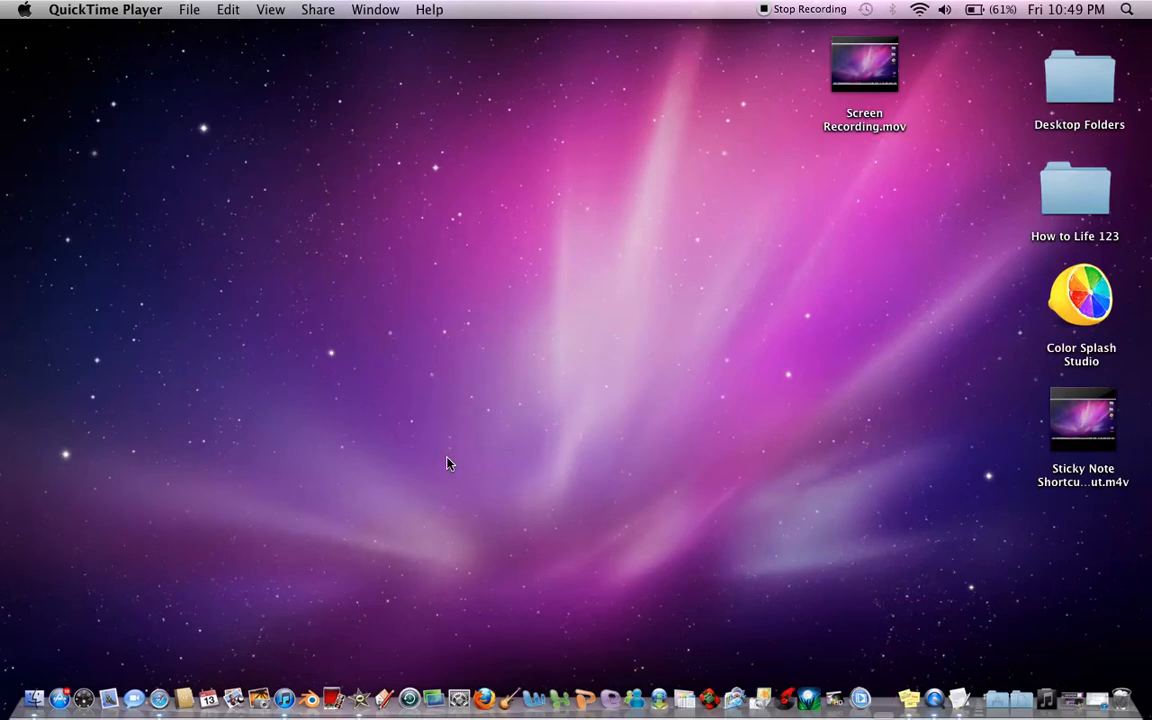
{"action": "mouse_move", "coordinate": [490, 504]}
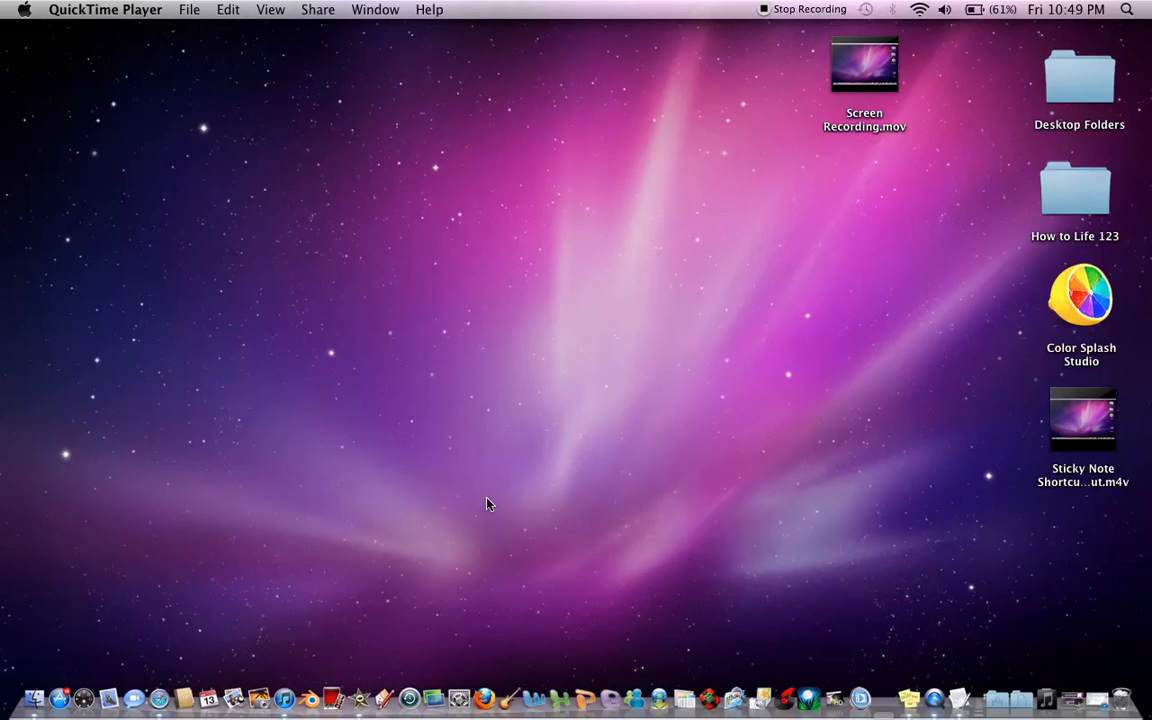
{"action": "mouse_move", "coordinate": [458, 698]}
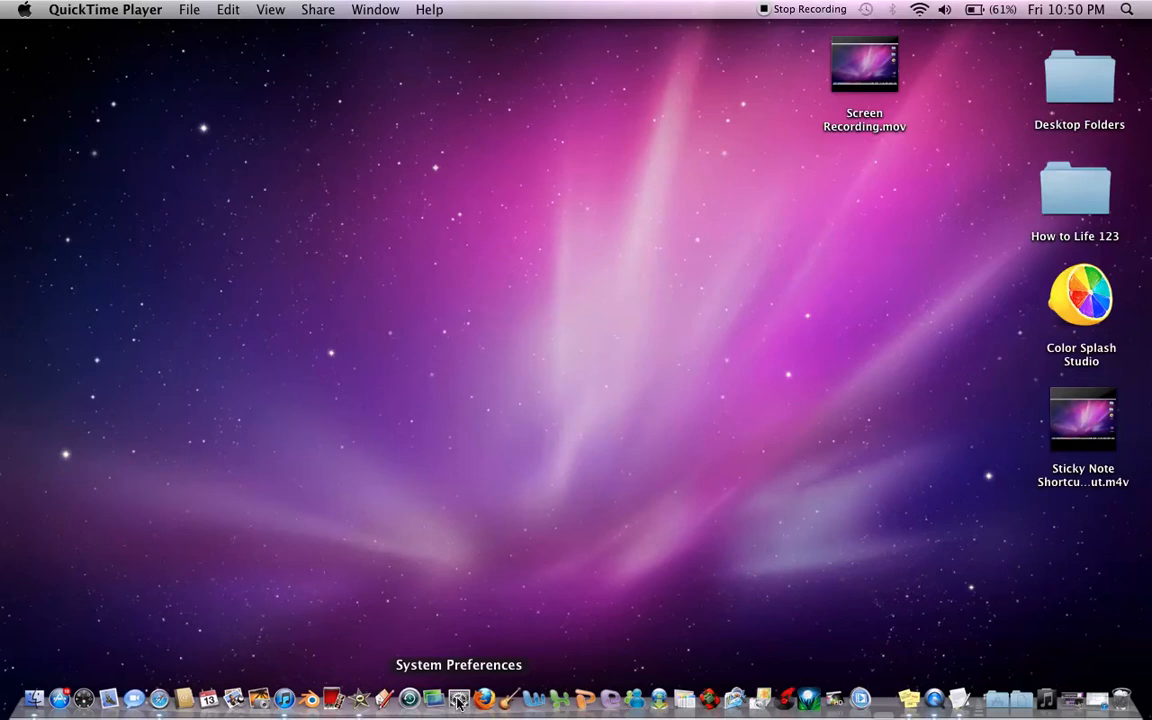
{"action": "mouse_move", "coordinate": [1128, 10]}
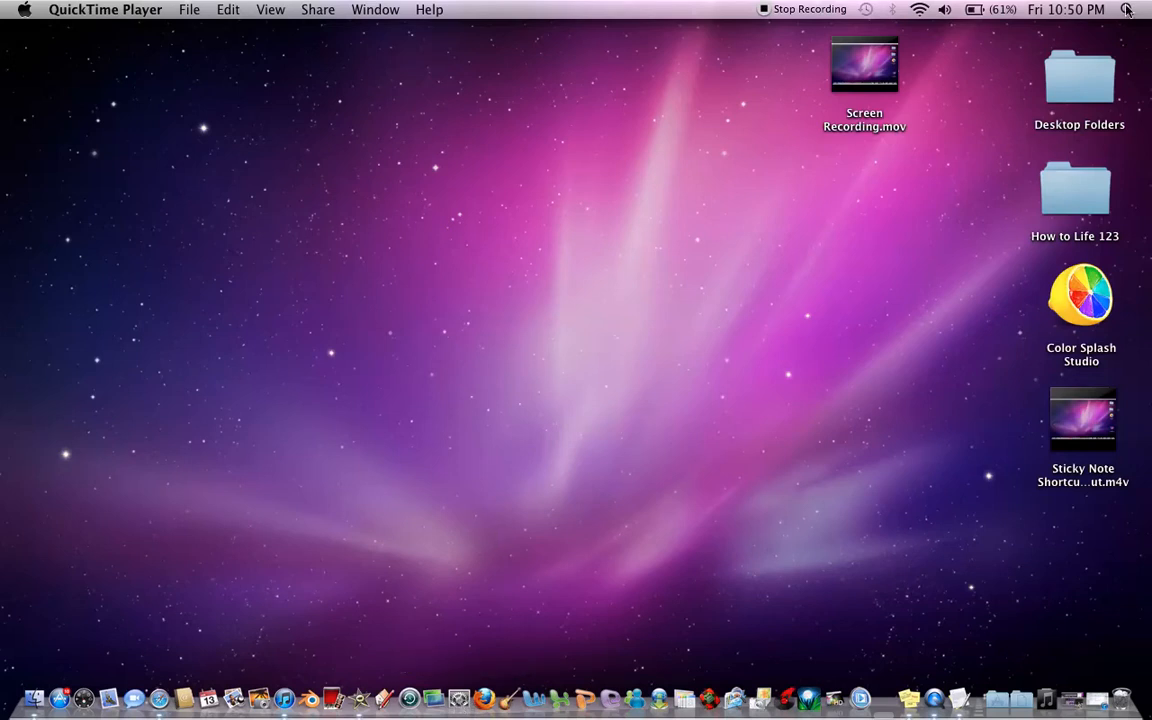
Launch System Preferences from a Spotlight search for 'system', then show it in the Apple menu
{"action": "left_click", "coordinate": [1128, 8]}
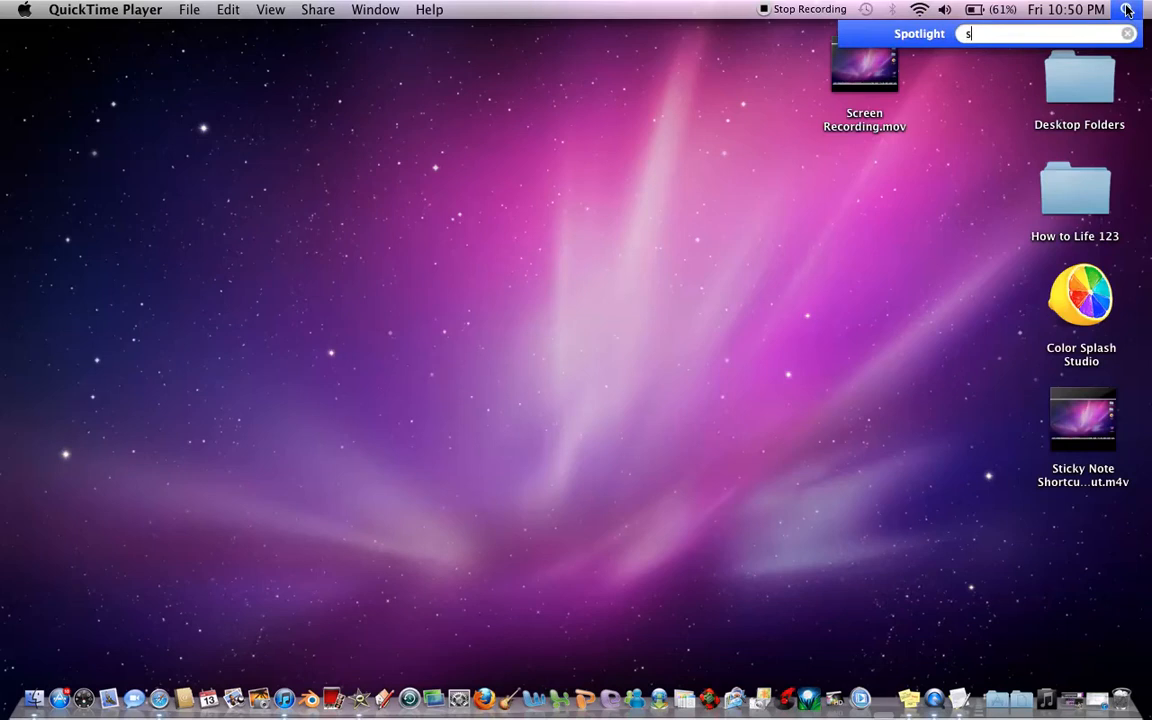
{"action": "type", "text": "ystem"}
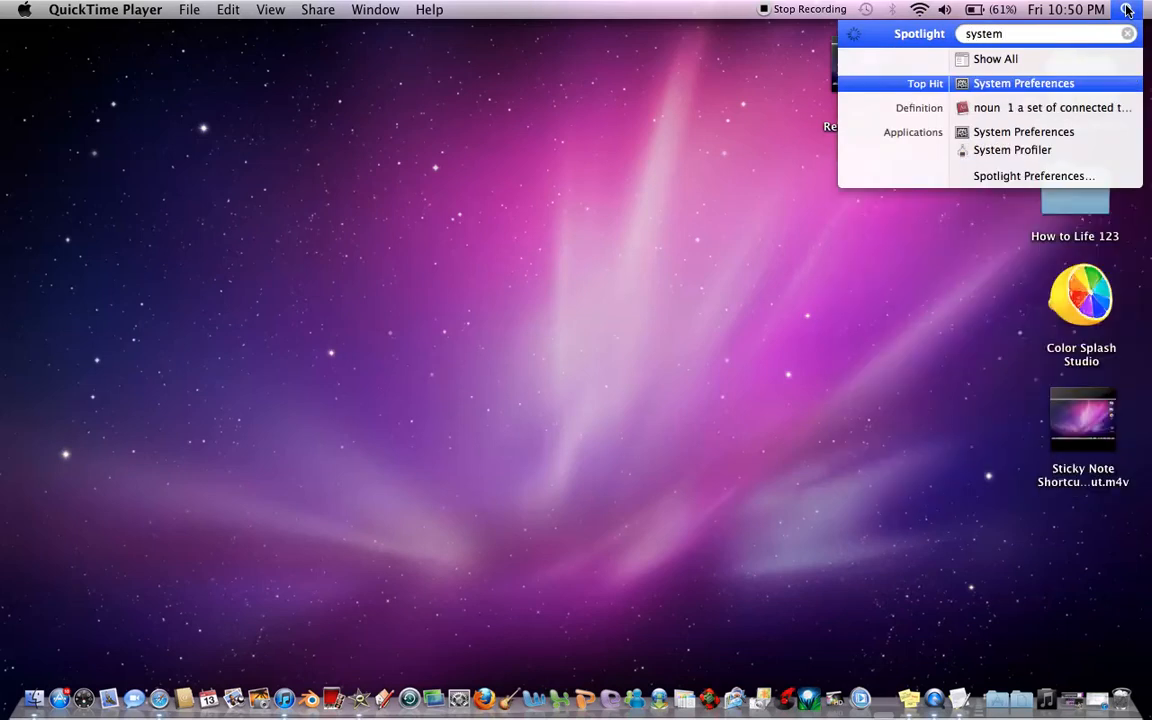
{"action": "left_click", "coordinate": [1024, 84]}
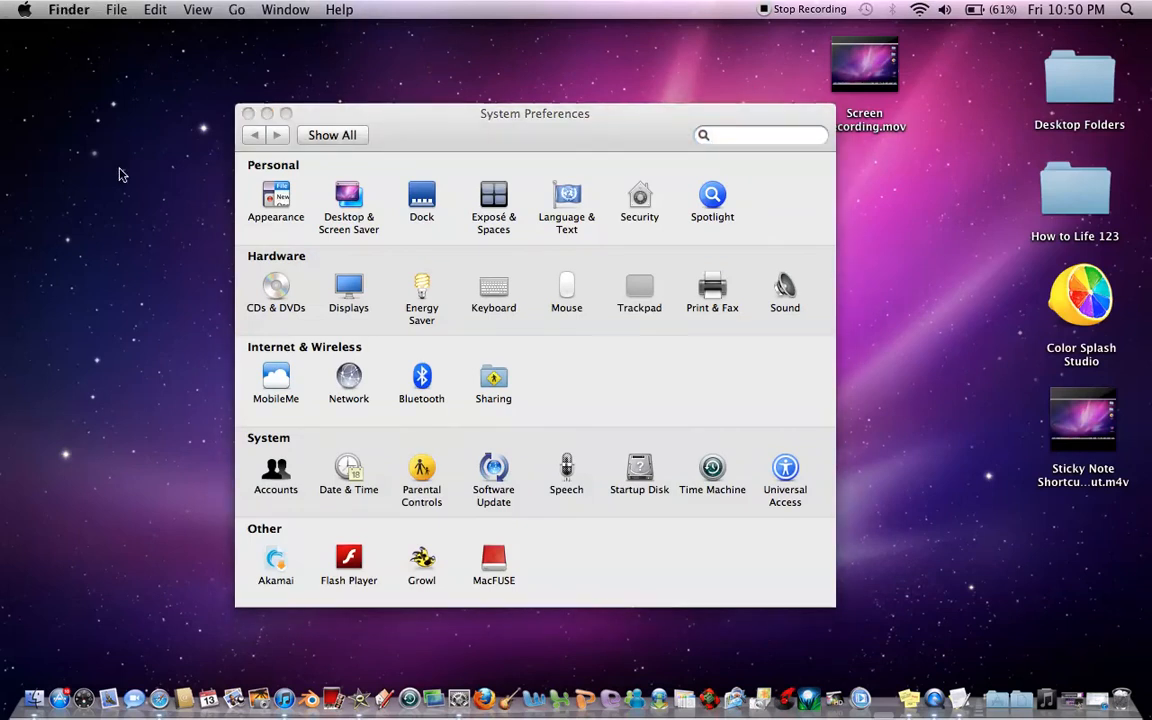
{"action": "mouse_move", "coordinate": [32, 16]}
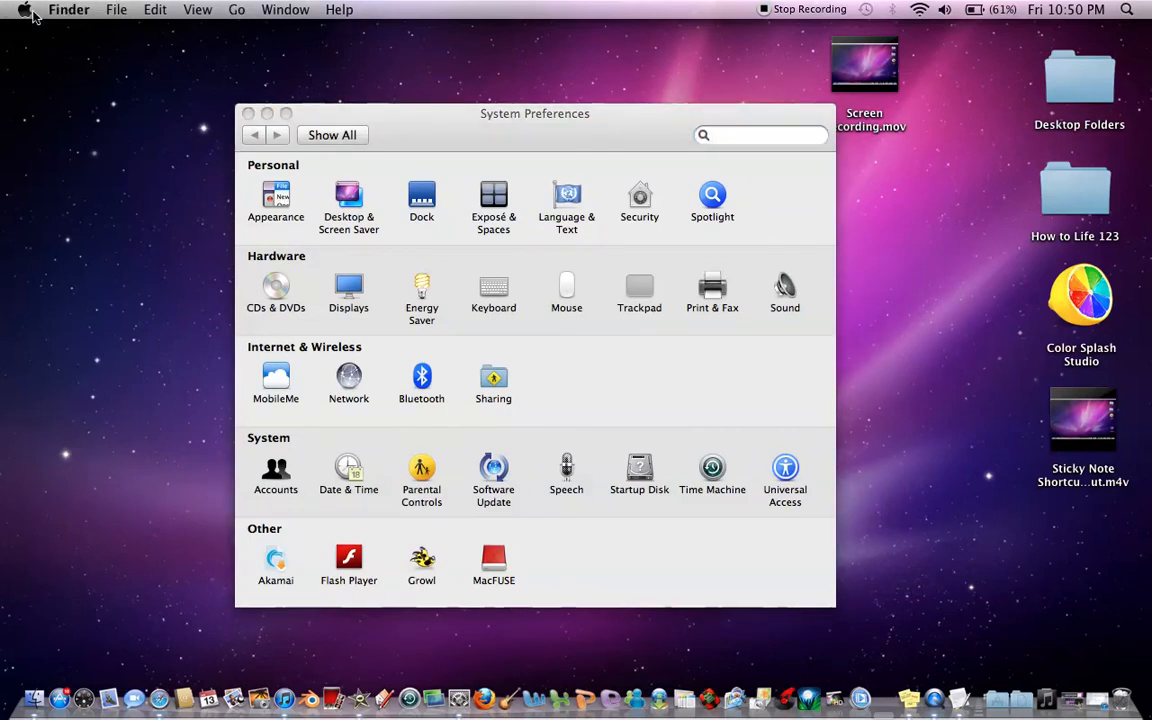
{"action": "left_click", "coordinate": [24, 8]}
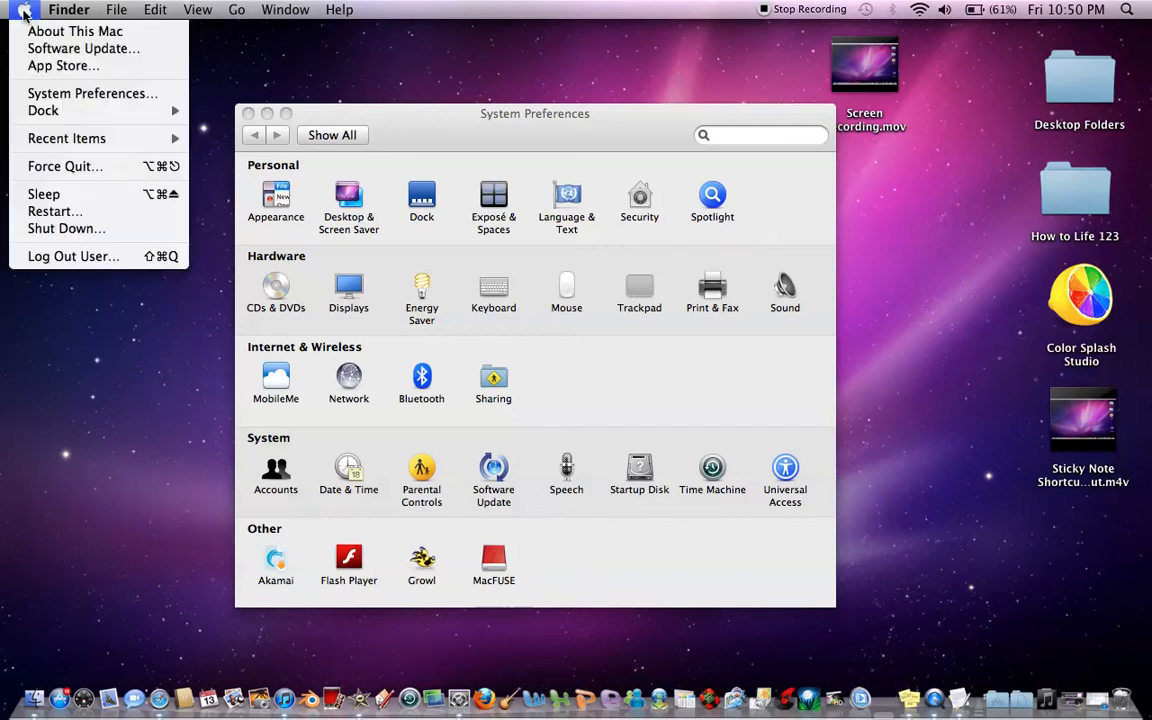
{"action": "mouse_move", "coordinate": [92, 94]}
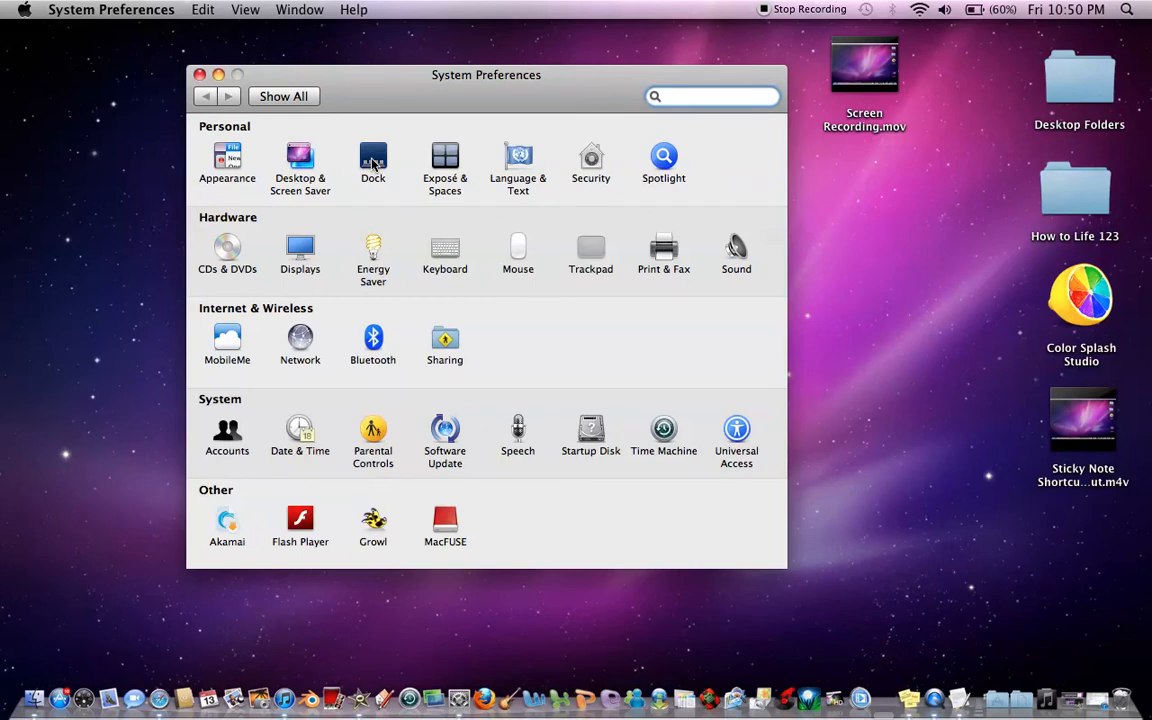
In the Dock pane, vary the Size slider and leave it near the Large end
{"action": "left_click", "coordinate": [372, 160]}
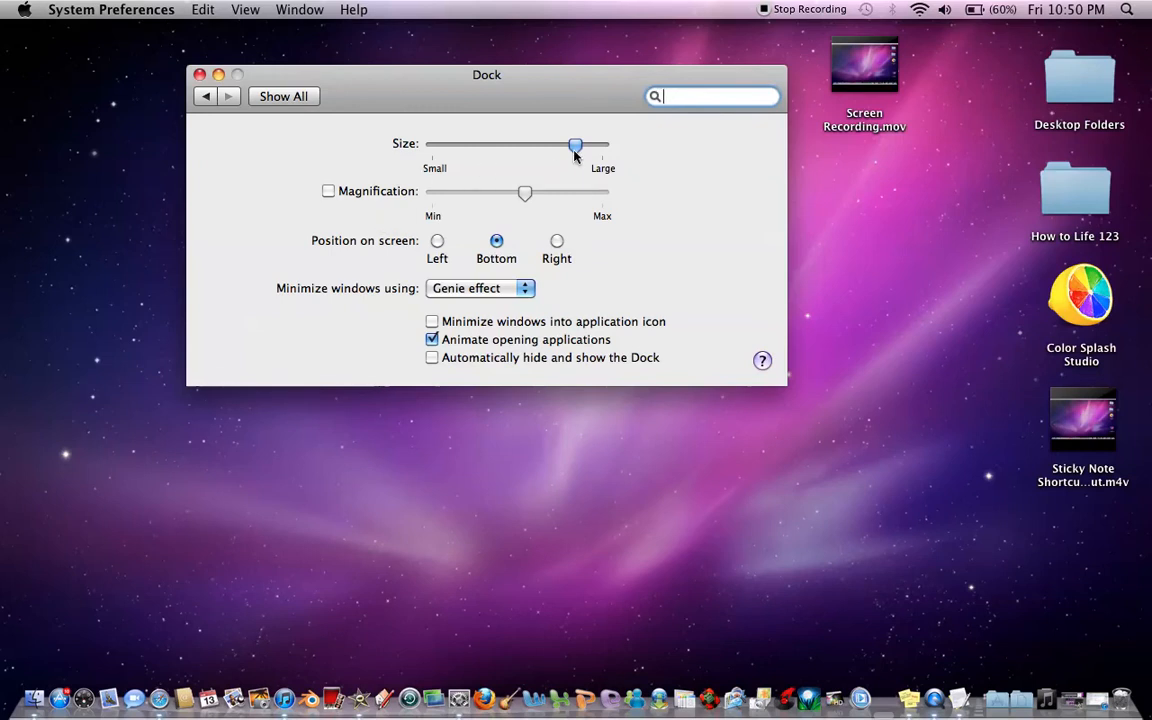
{"action": "left_click_drag", "start_coordinate": [576, 144], "coordinate": [520, 144]}
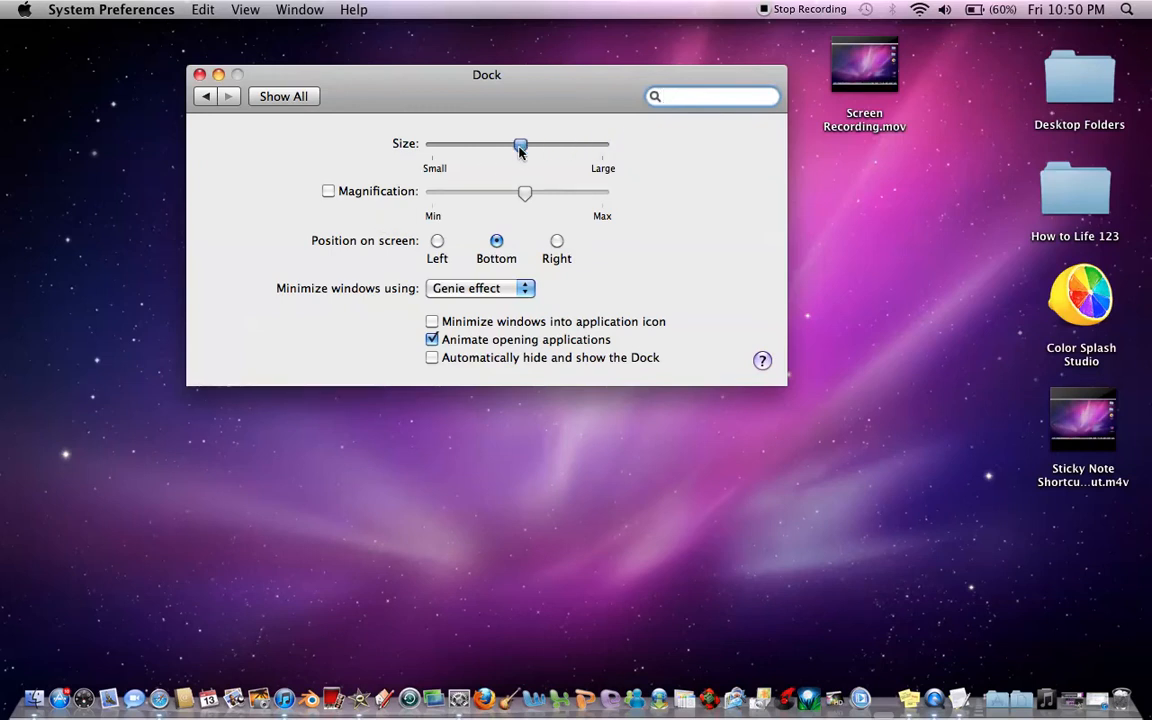
{"action": "left_click_drag", "start_coordinate": [520, 144], "coordinate": [452, 144]}
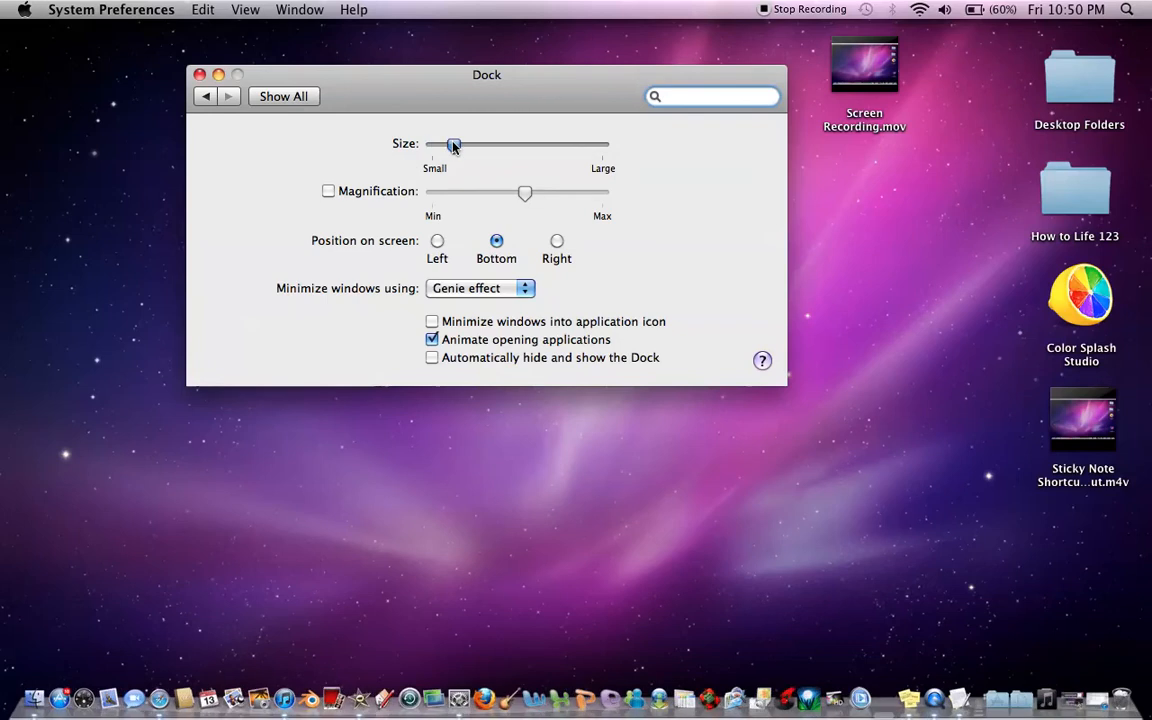
{"action": "left_click_drag", "start_coordinate": [454, 146], "coordinate": [578, 146]}
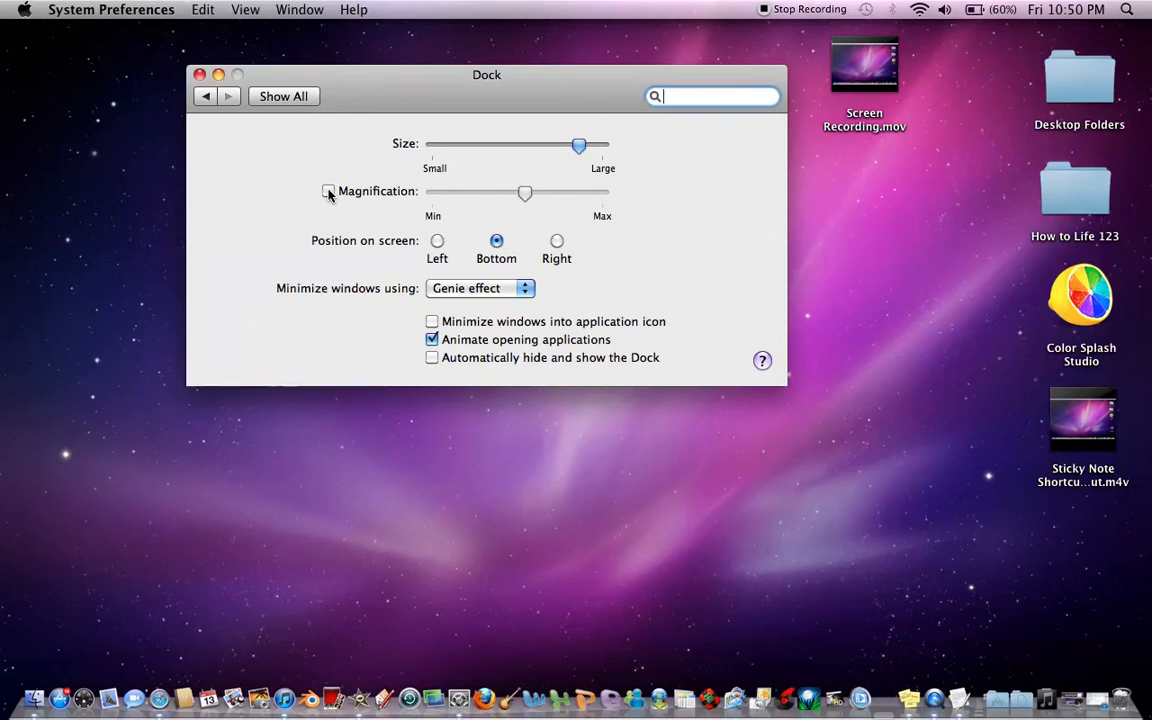
Enable Dock magnification, try it at Max, and settle on the middle of the slider
{"action": "left_click", "coordinate": [328, 192]}
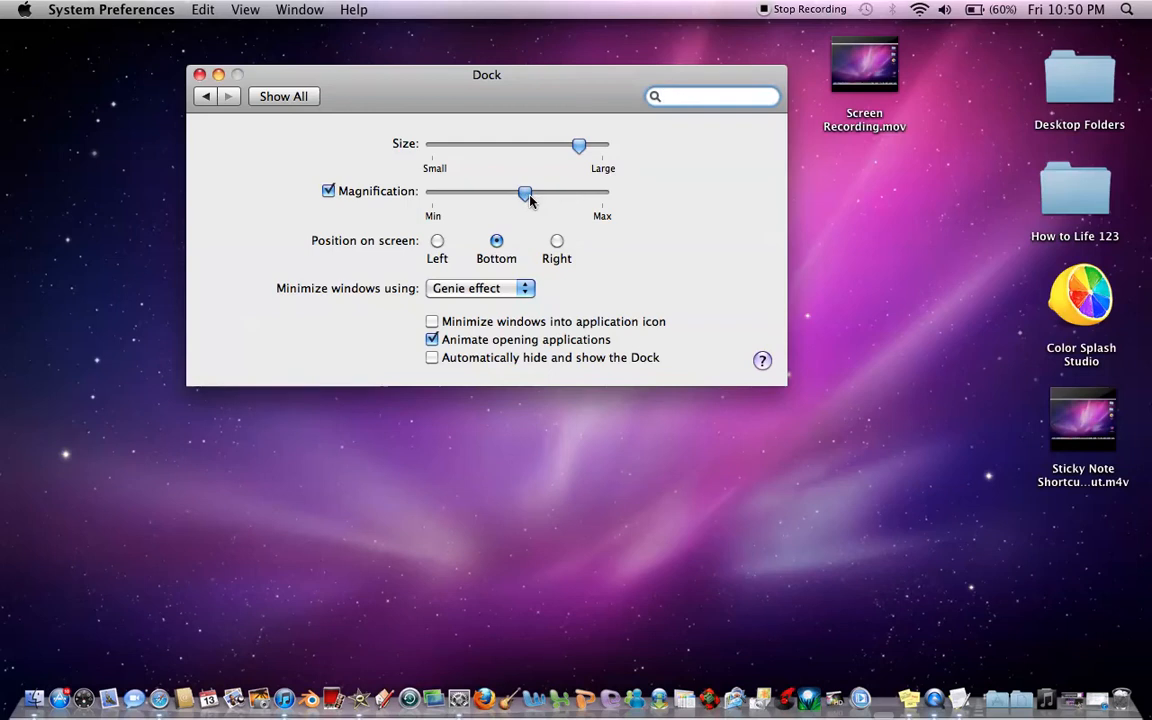
{"action": "left_click_drag", "start_coordinate": [524, 192], "coordinate": [464, 192]}
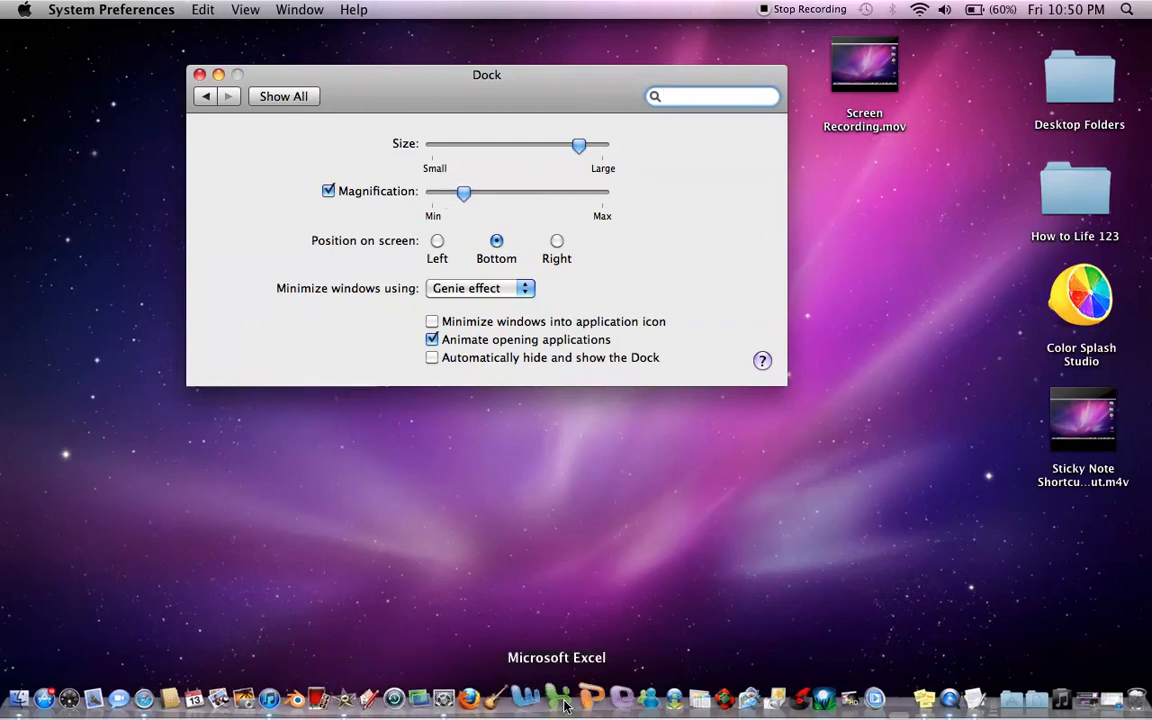
{"action": "left_click_drag", "start_coordinate": [464, 192], "coordinate": [600, 192]}
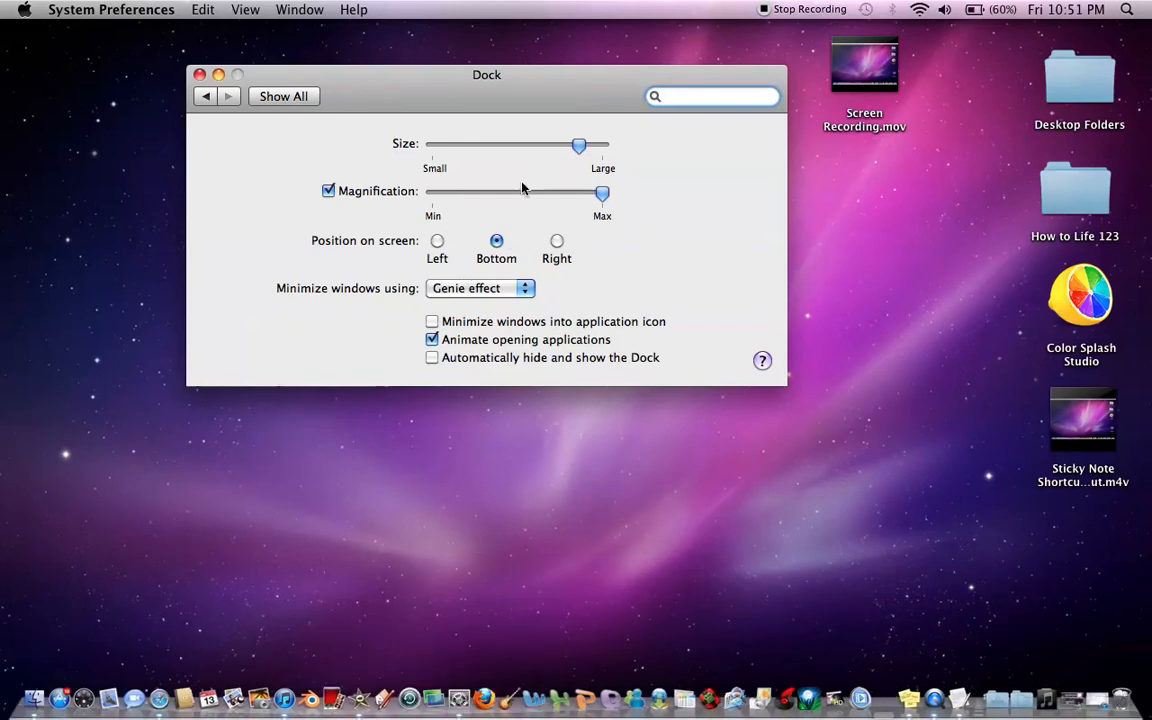
{"action": "left_click_drag", "start_coordinate": [602, 192], "coordinate": [520, 192]}
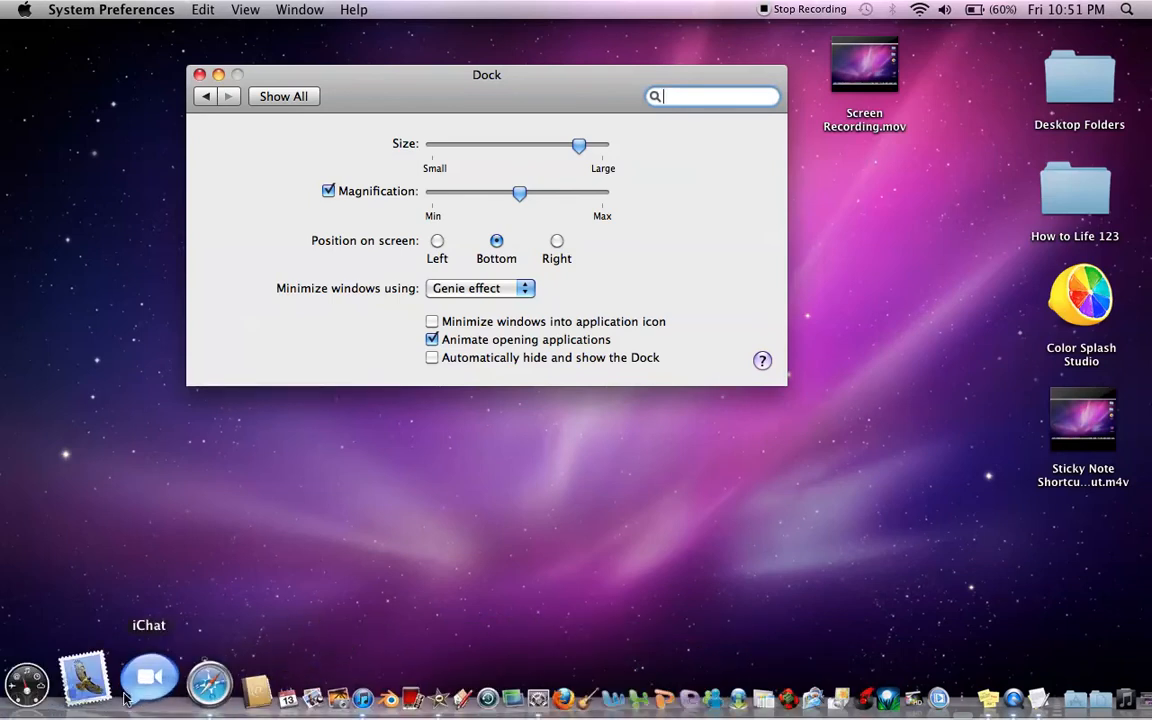
{"action": "mouse_move", "coordinate": [458, 456]}
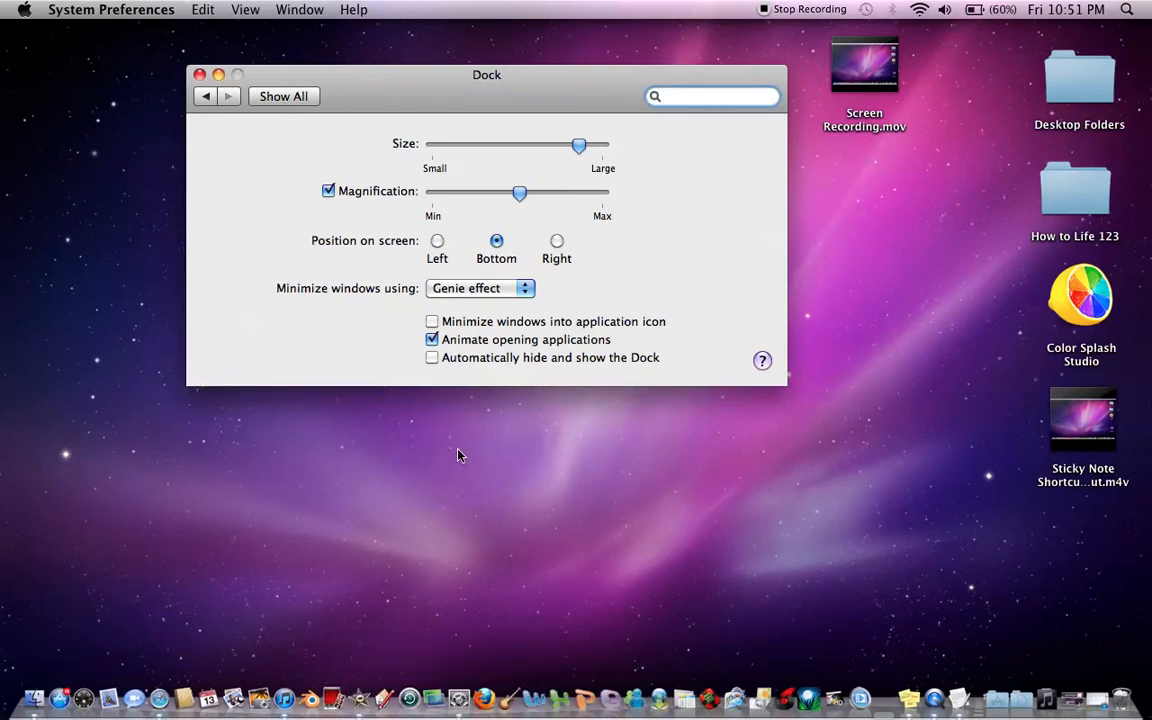
{"action": "mouse_move", "coordinate": [408, 138]}
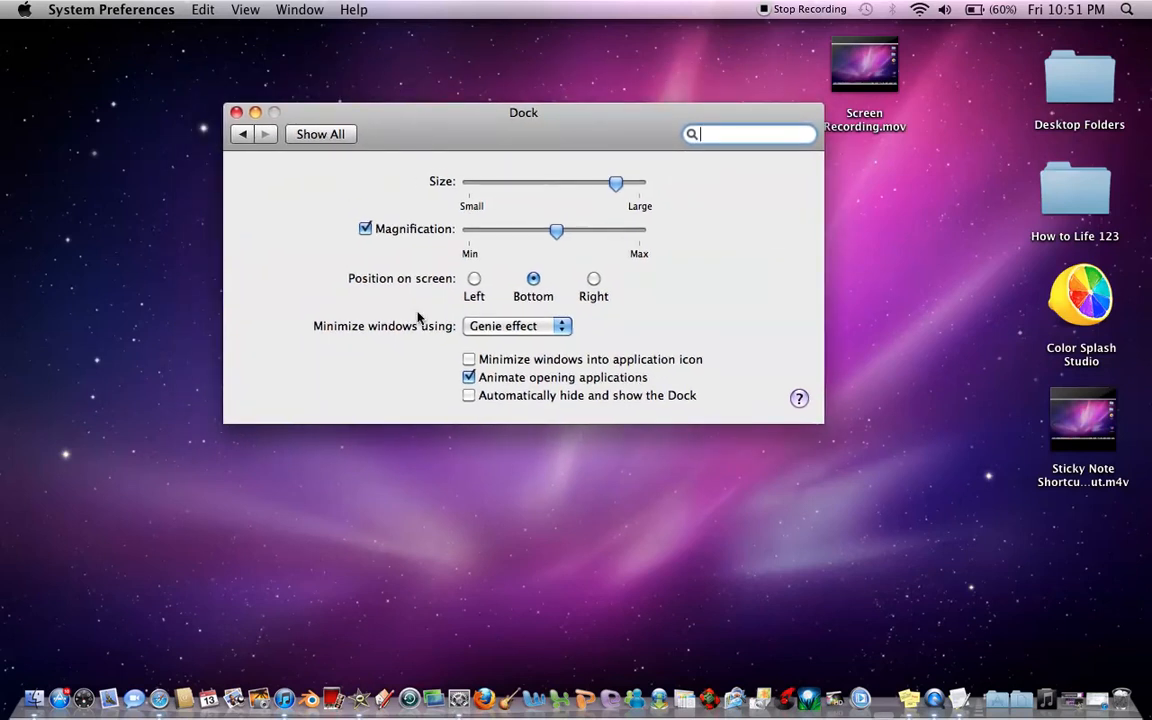
{"action": "mouse_move", "coordinate": [304, 684]}
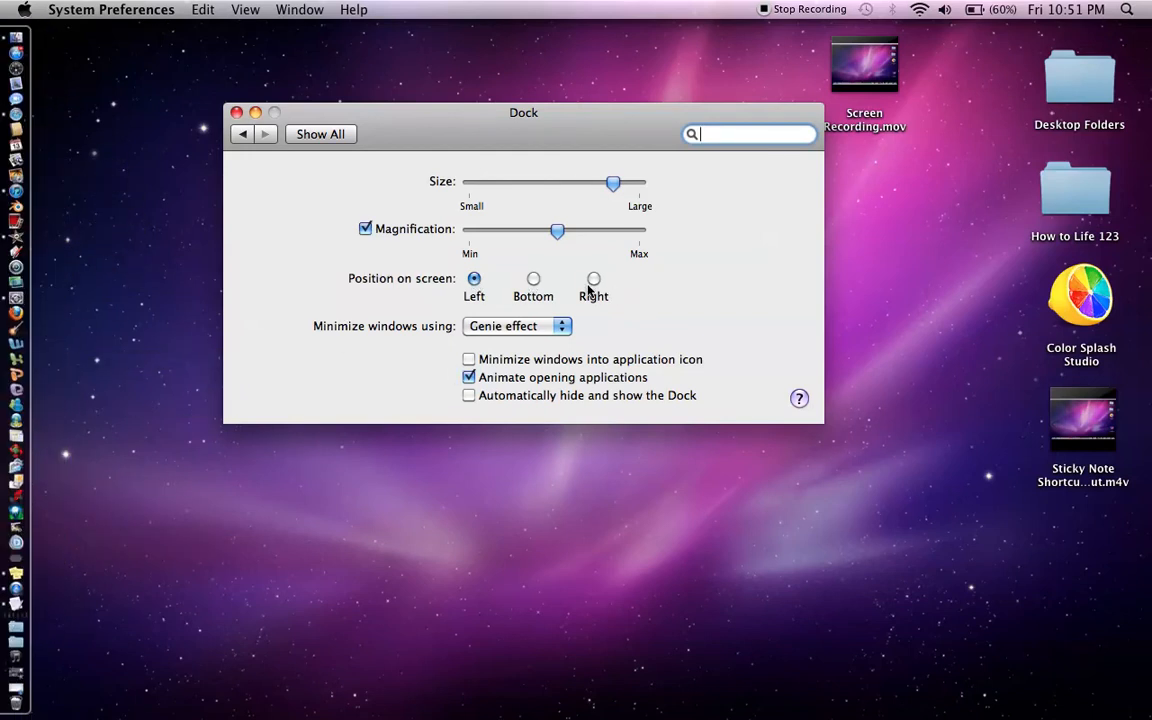
{"action": "left_click", "coordinate": [532, 280]}
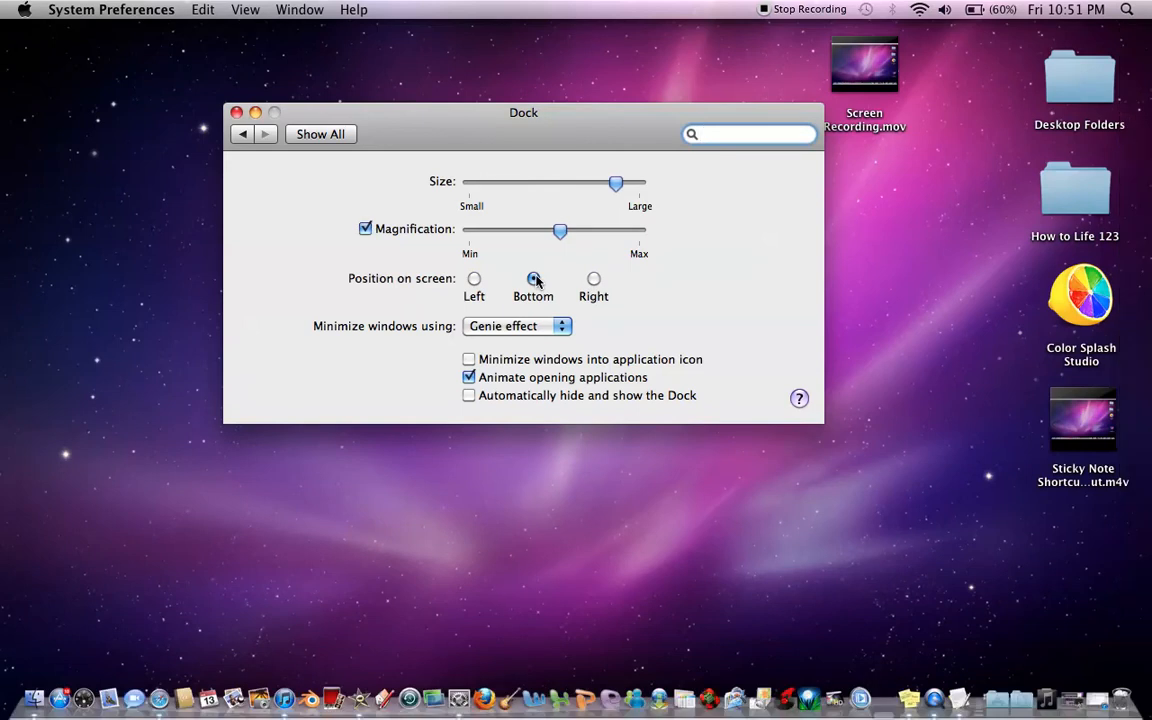
{"action": "left_click", "coordinate": [532, 278]}
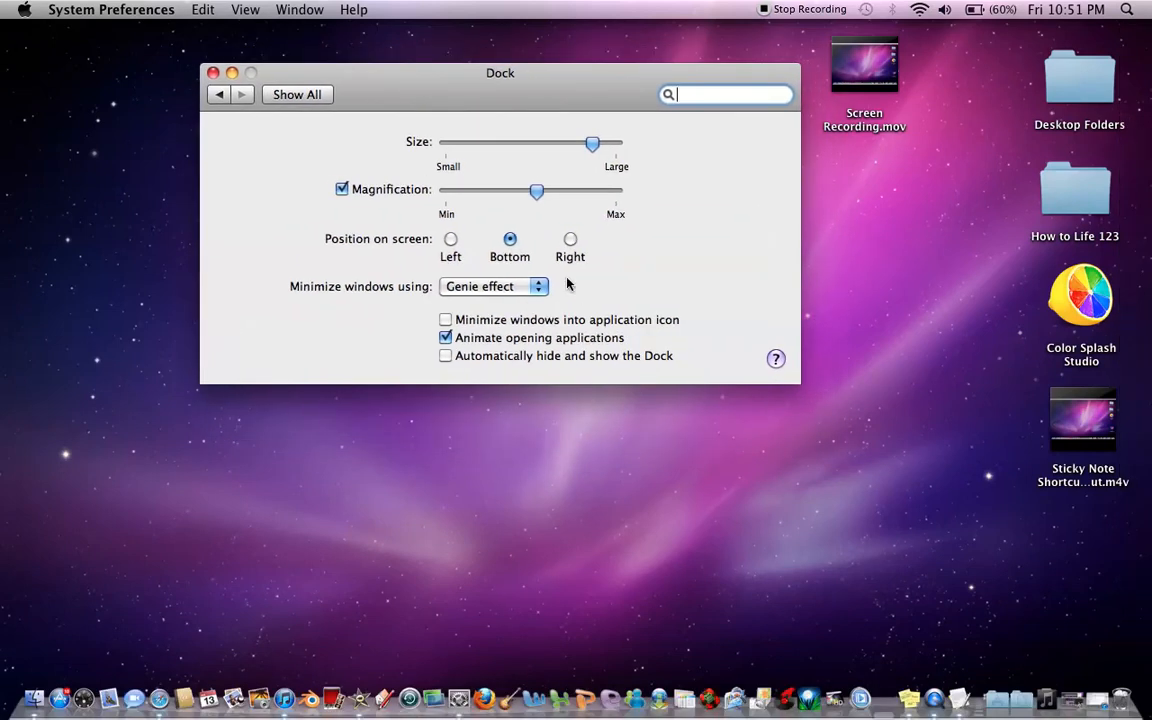
{"action": "left_click", "coordinate": [492, 286]}
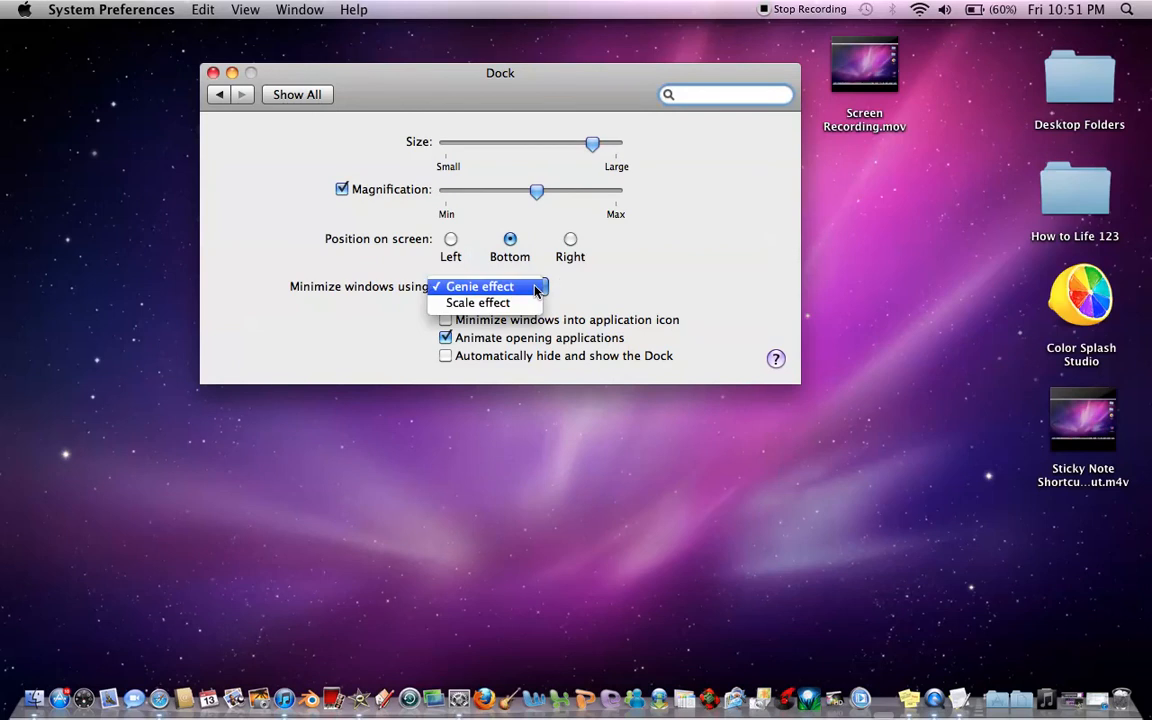
{"action": "mouse_move", "coordinate": [520, 292]}
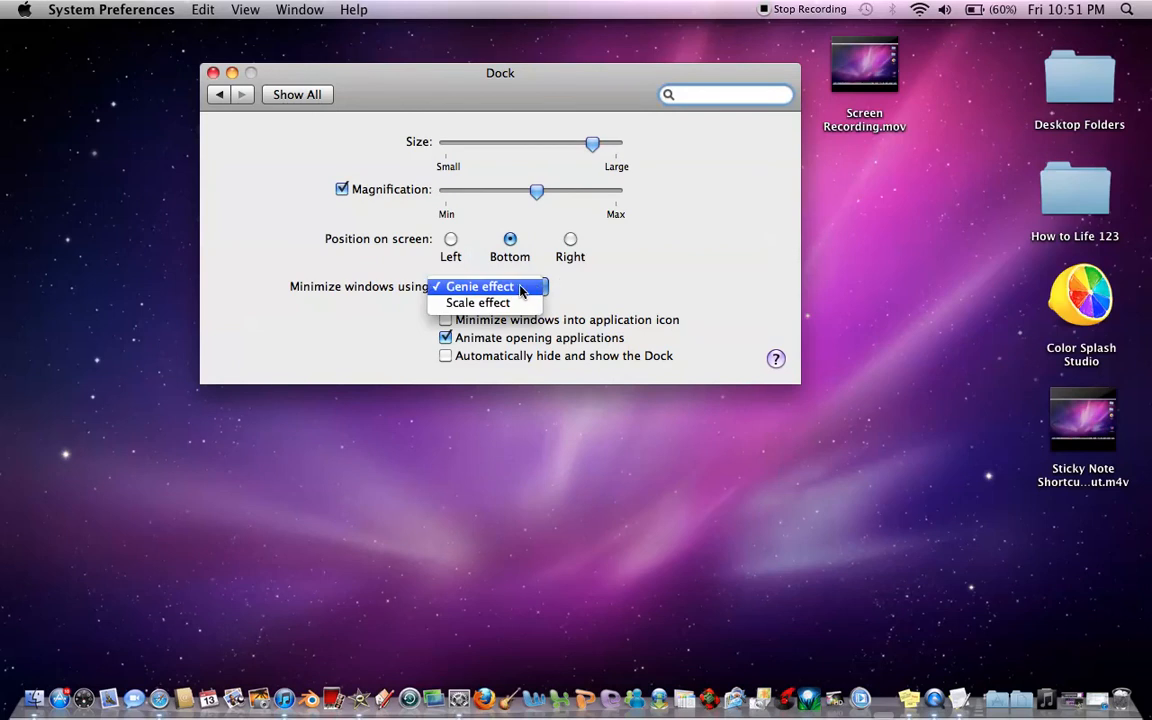
{"action": "mouse_move", "coordinate": [478, 302]}
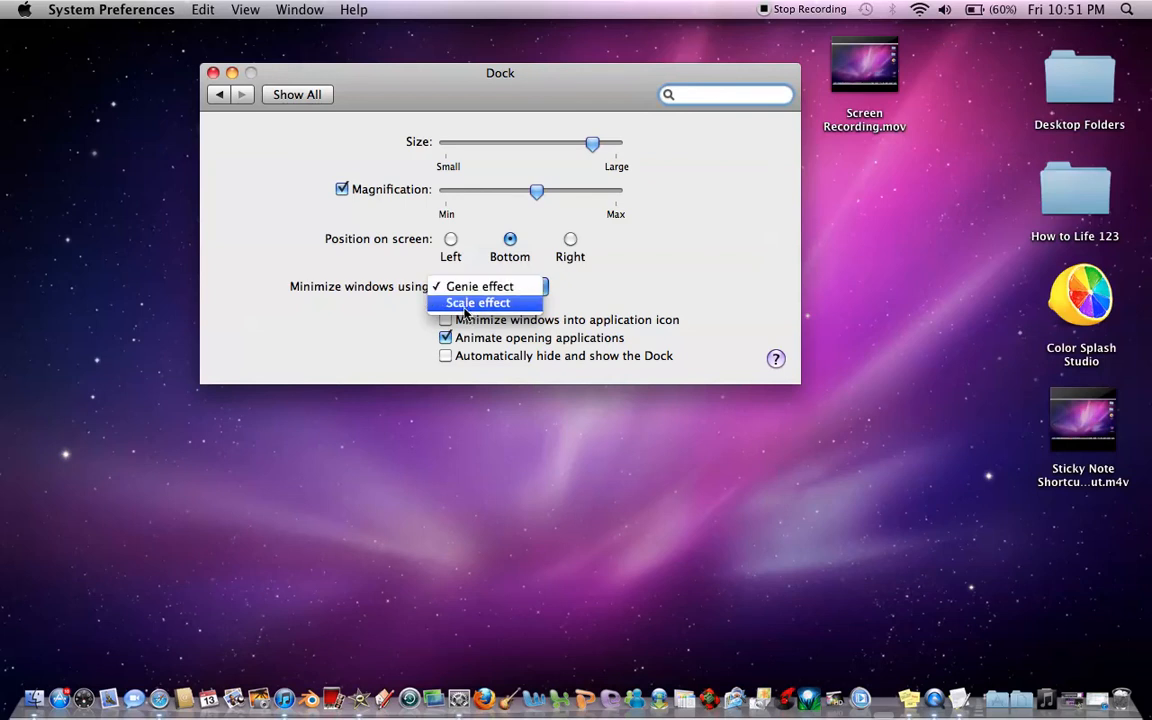
{"action": "left_click", "coordinate": [478, 302]}
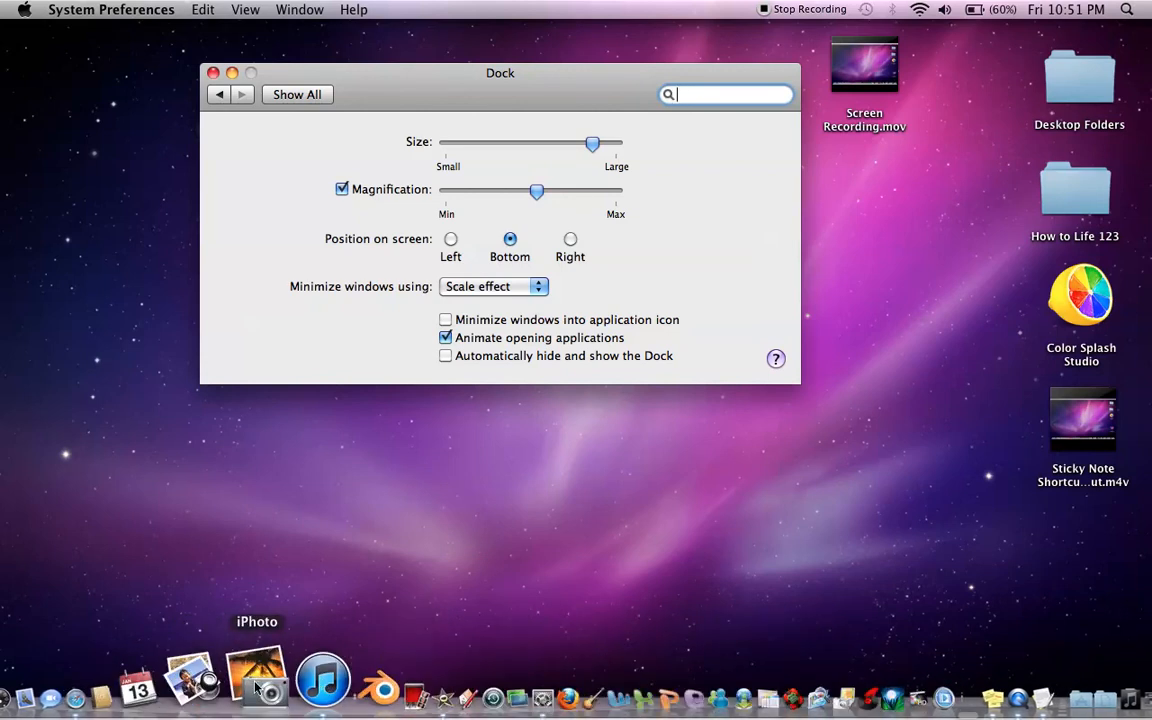
{"action": "left_click", "coordinate": [492, 286]}
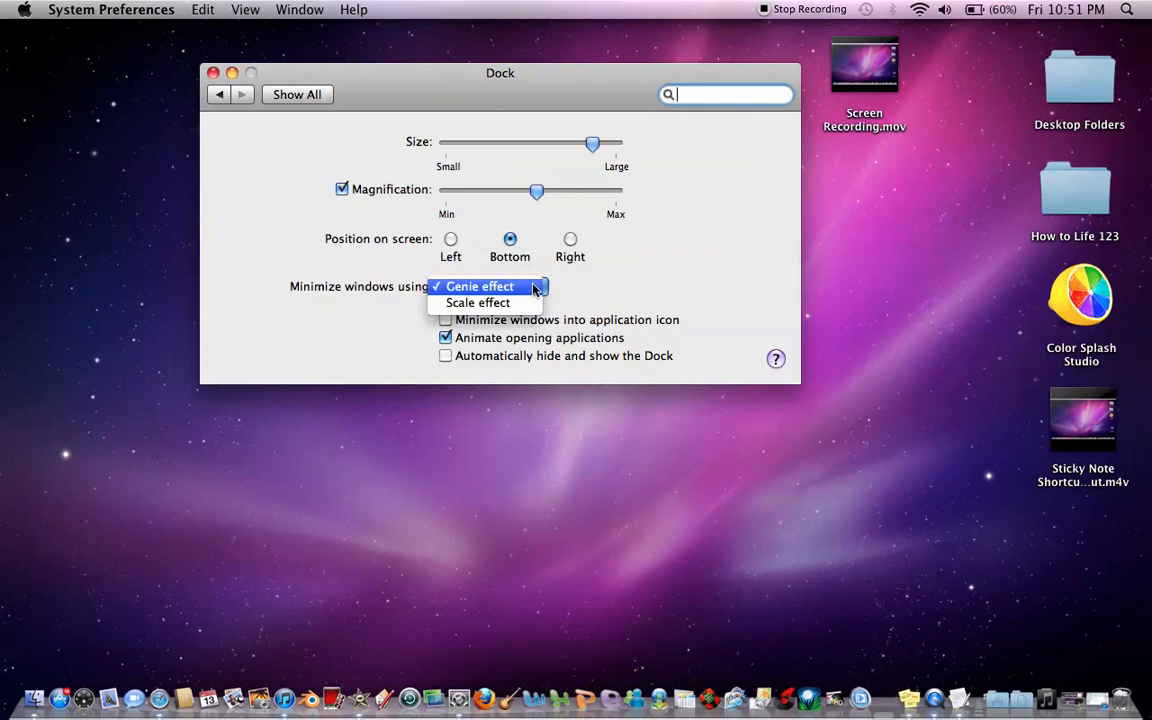
{"action": "left_click", "coordinate": [478, 302]}
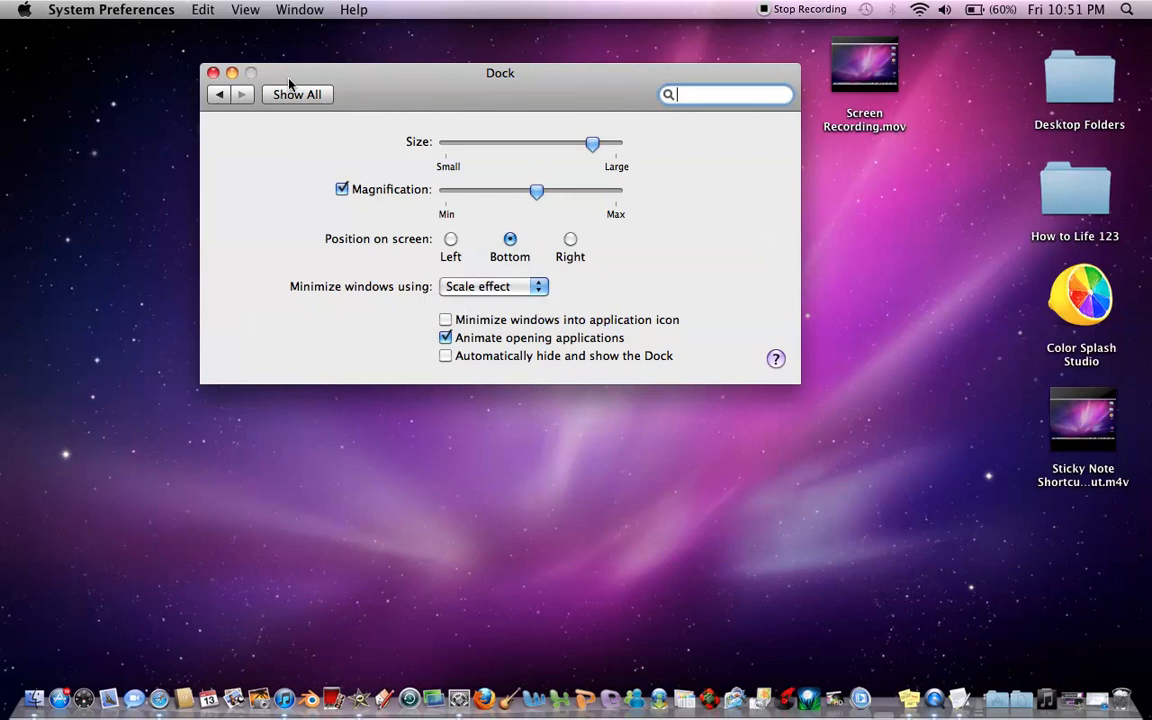
{"action": "left_click", "coordinate": [492, 286]}
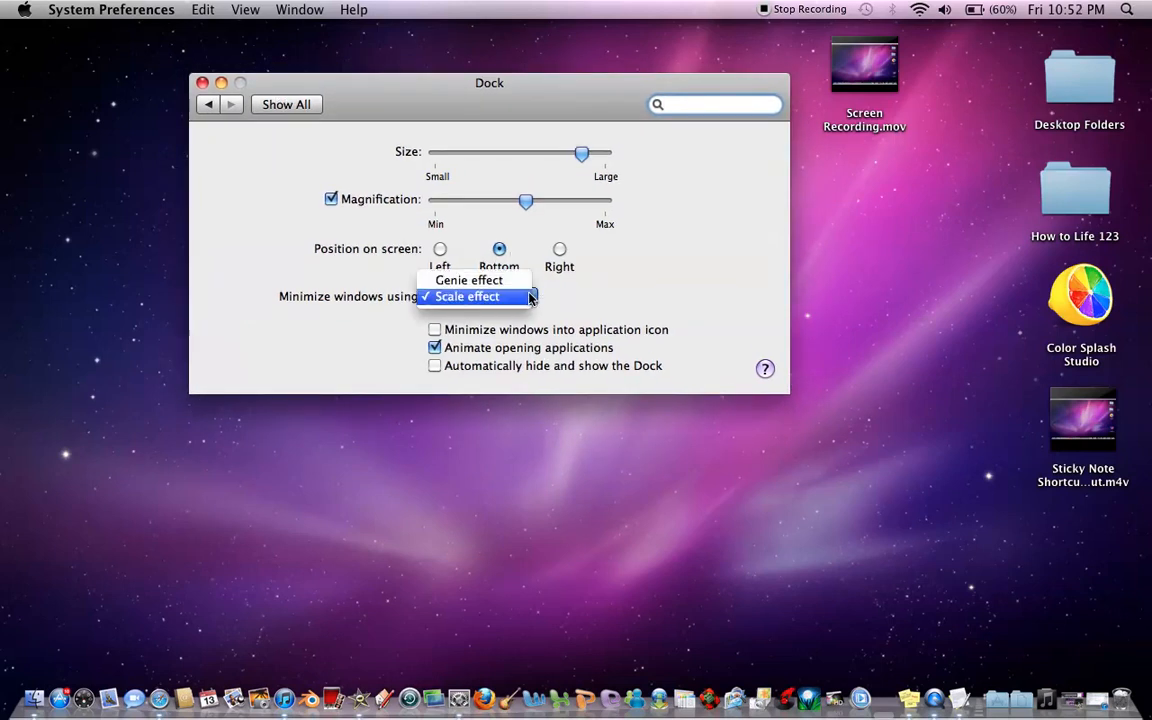
{"action": "left_click", "coordinate": [468, 280]}
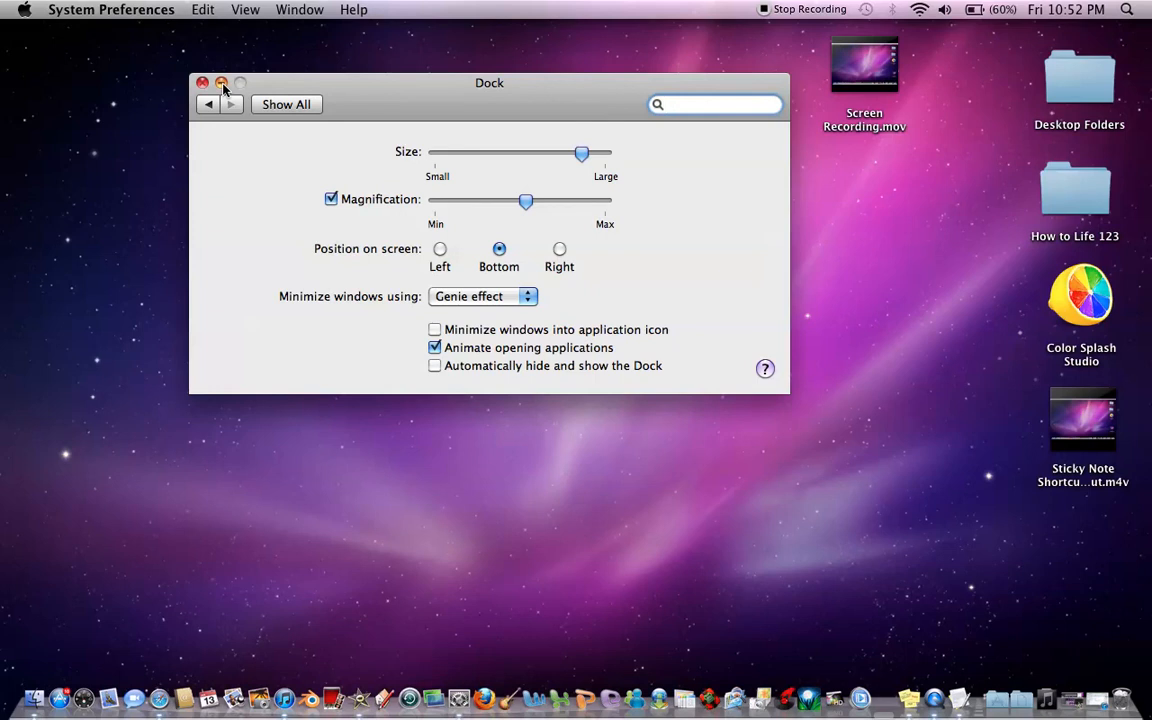
{"action": "left_click", "coordinate": [220, 84]}
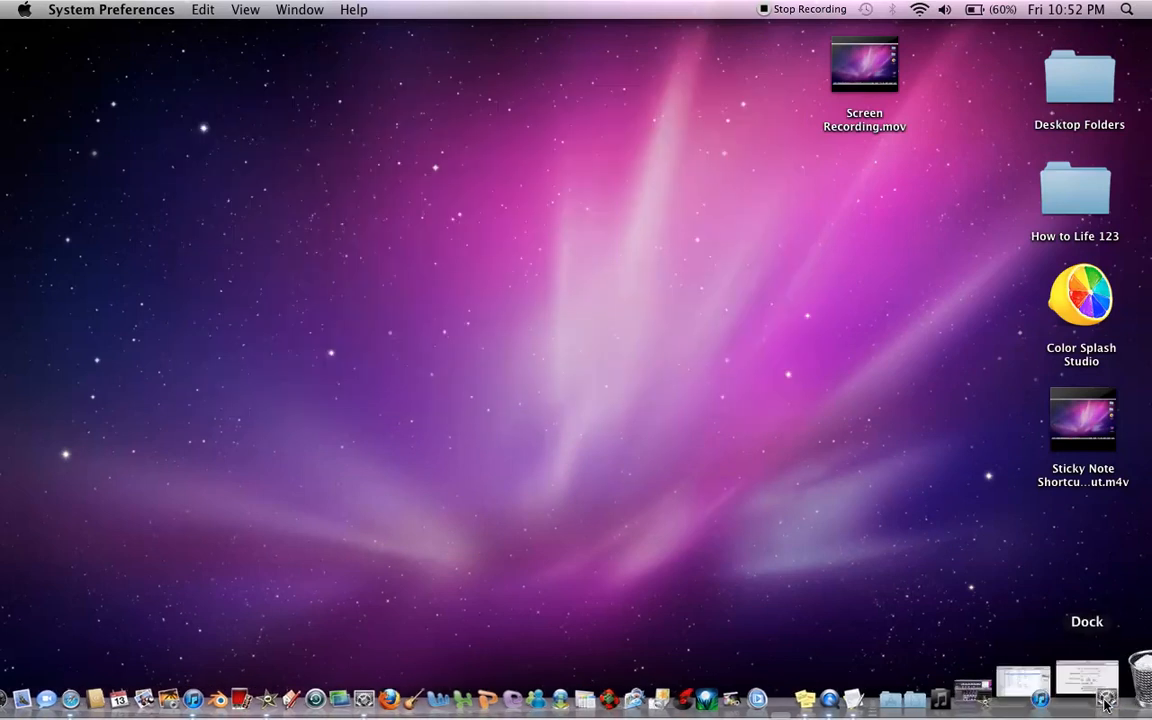
{"action": "left_click", "coordinate": [1108, 696]}
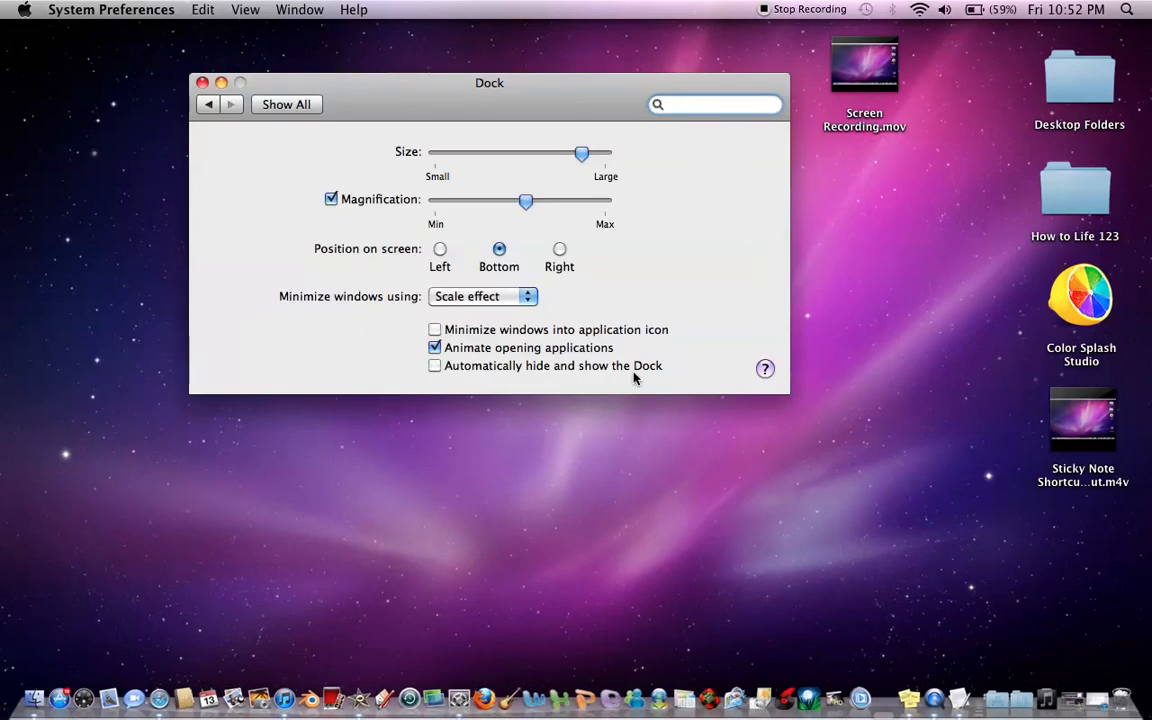
{"action": "left_click", "coordinate": [484, 296]}
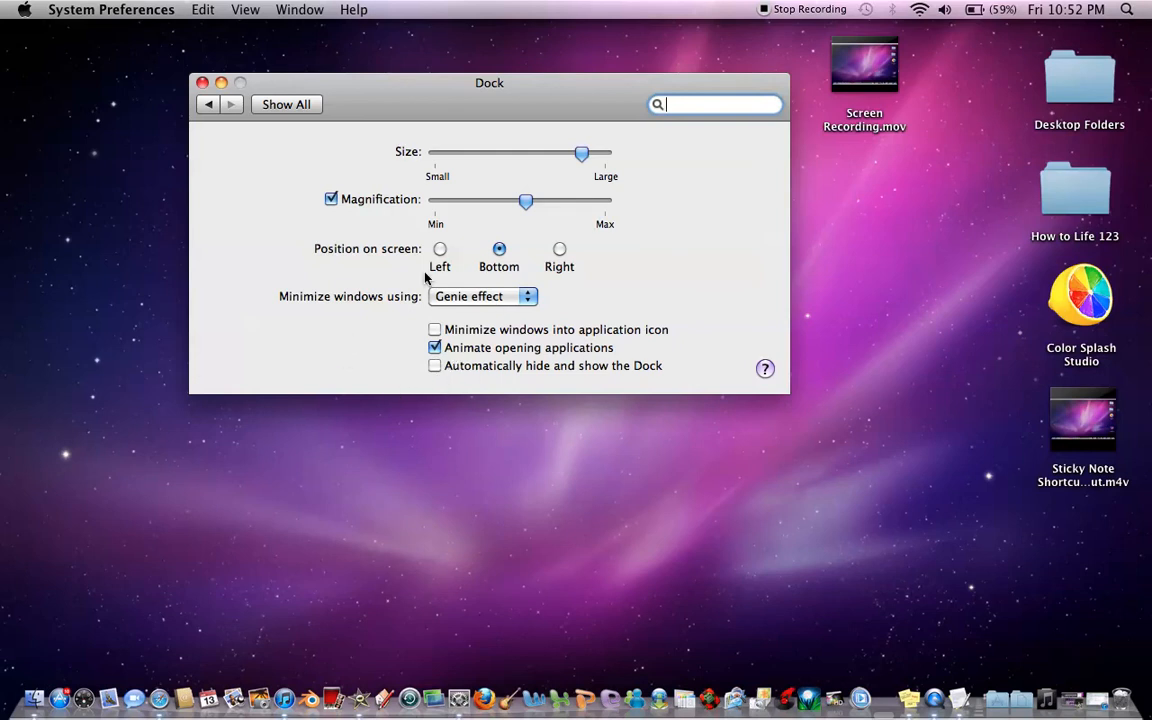
{"action": "mouse_move", "coordinate": [256, 232]}
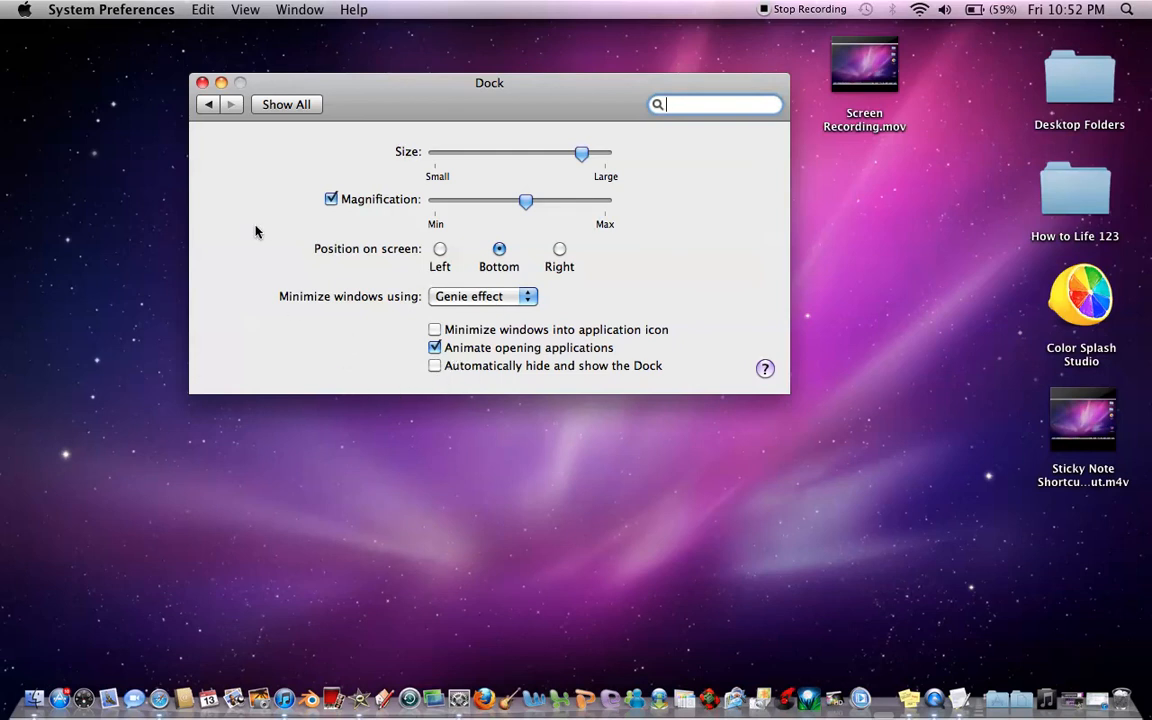